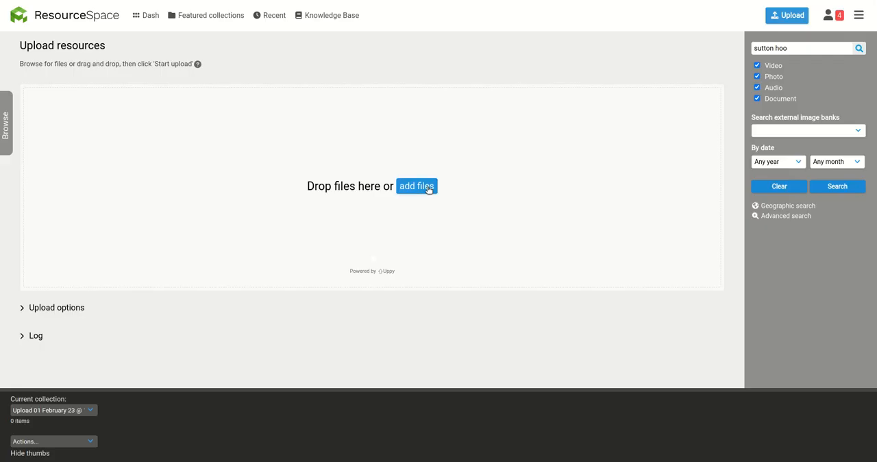
Step: Add the helmet PNG to a new upload and start uploading it
{"action": "left_click", "coordinate": [416, 186]}
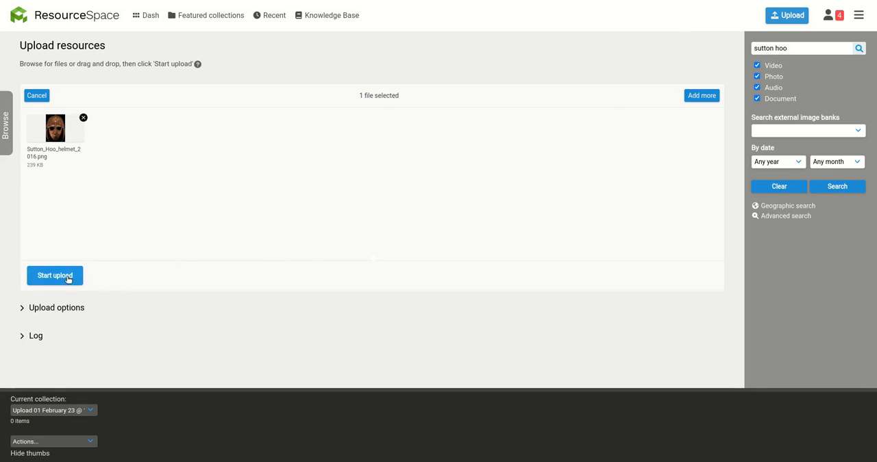
{"action": "left_click", "coordinate": [55, 275]}
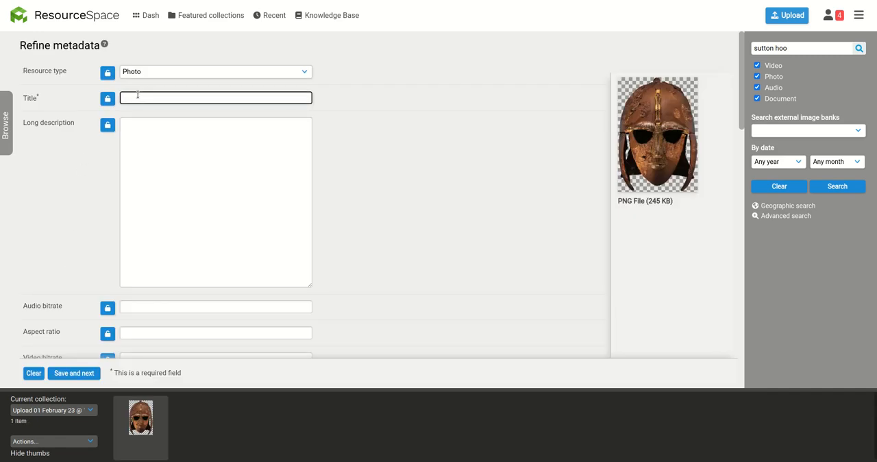
Step: Title the photo 'Sutton Hoo Helmet', fill its long description, and save to continue
{"action": "type", "text": "Sutton Hoo Helmet"}
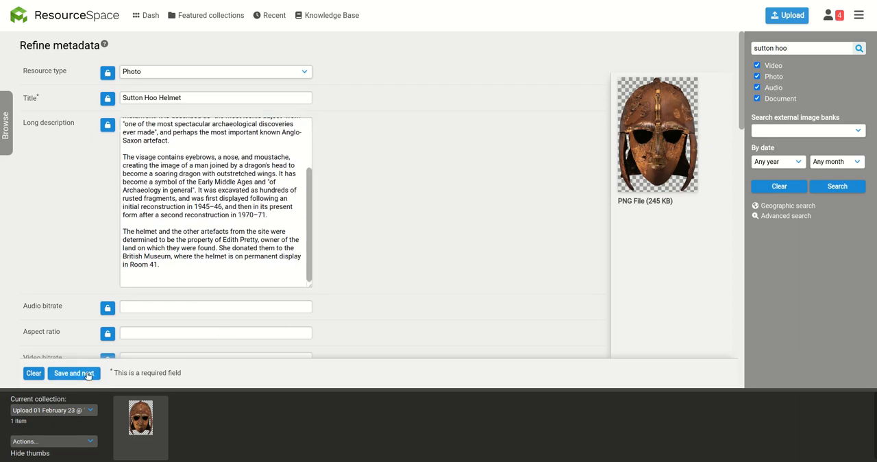
{"action": "left_click", "coordinate": [74, 373]}
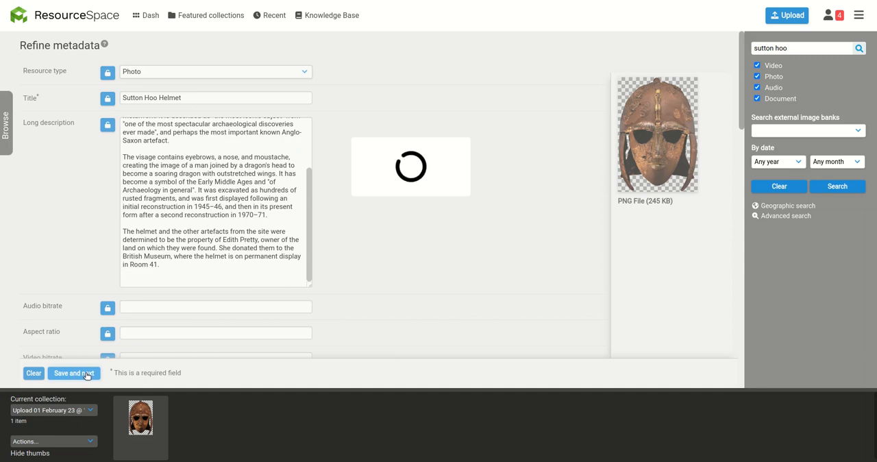
Step: Show the helmet resource's edit form with its generated GPT summary and GPT keywords
{"action": "left_click", "coordinate": [72, 373]}
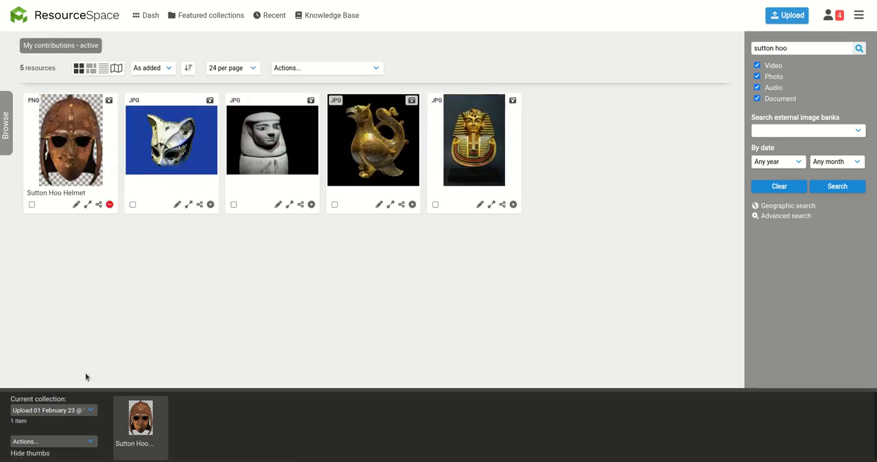
{"action": "mouse_move", "coordinate": [80, 125]}
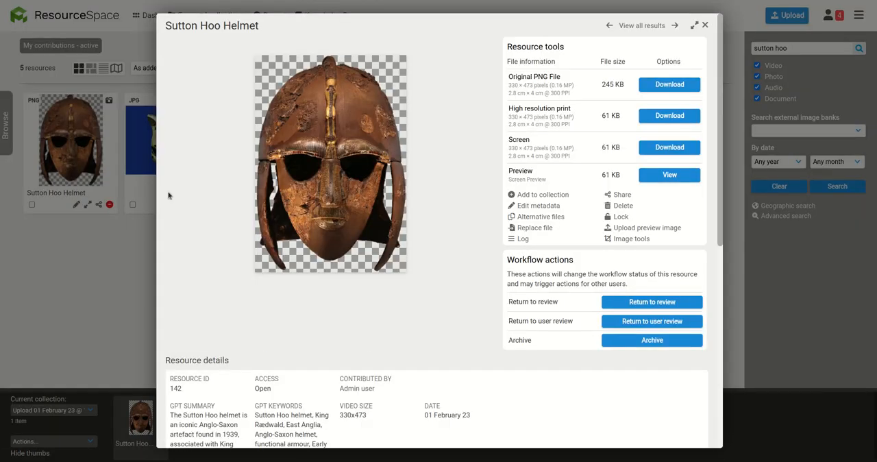
{"action": "mouse_move", "coordinate": [351, 323]}
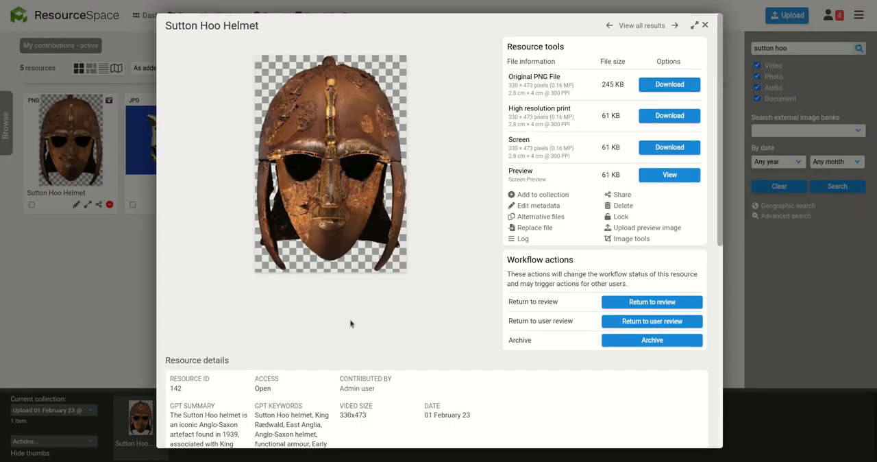
{"action": "left_click", "coordinate": [708, 24]}
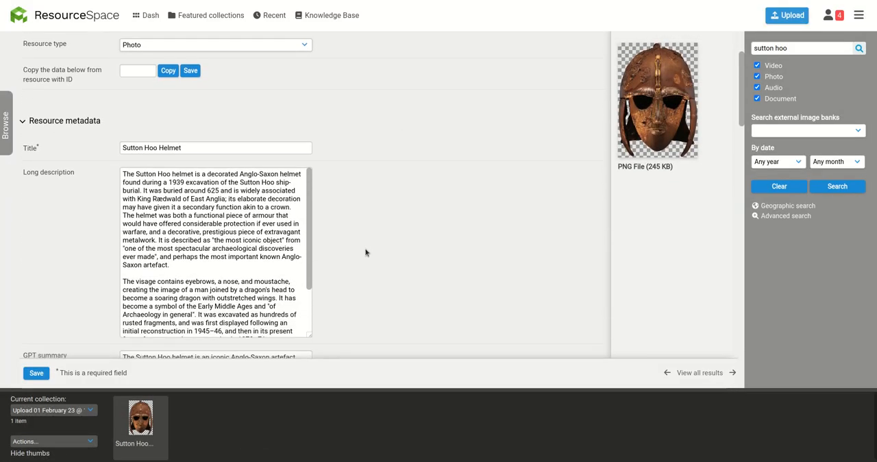
{"action": "scroll", "scroll_direction": "down", "scroll_amount": 3}
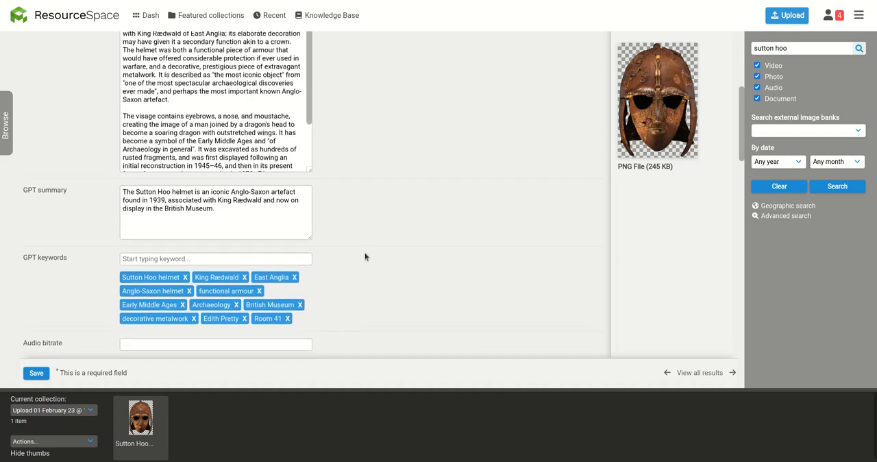
{"action": "scroll", "scroll_direction": "down", "scroll_amount": 3}
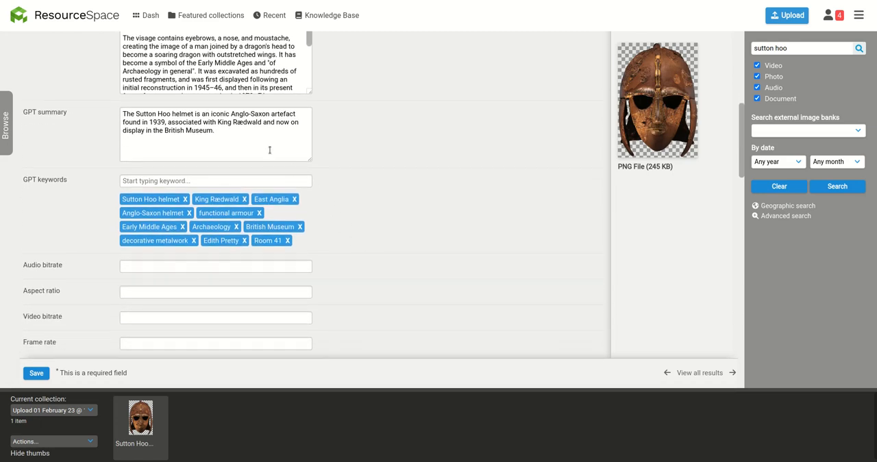
{"action": "mouse_move", "coordinate": [269, 139]}
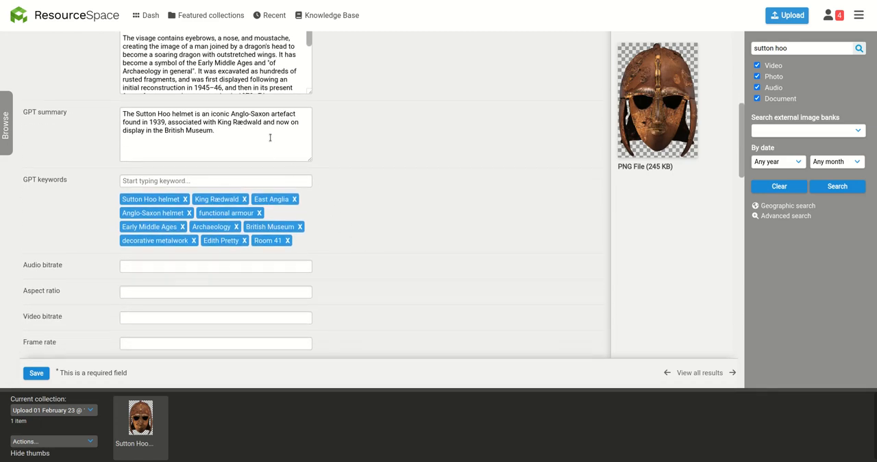
Step: Show the GPT summary field's settings with its GPT prompt and long-description input field
{"action": "left_click", "coordinate": [858, 15]}
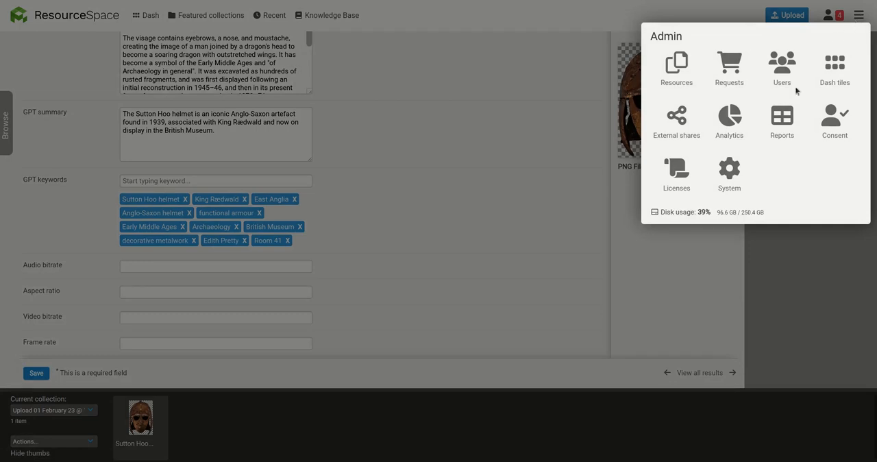
{"action": "left_click", "coordinate": [729, 174]}
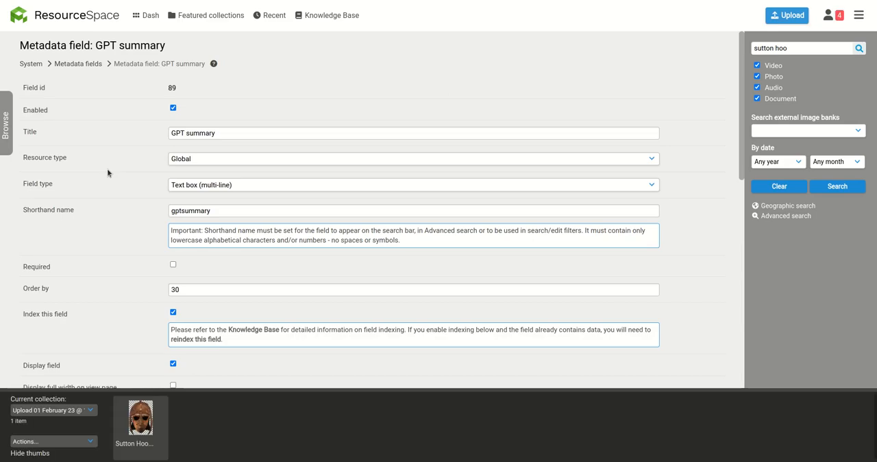
{"action": "scroll", "scroll_direction": "down", "scroll_amount": 3}
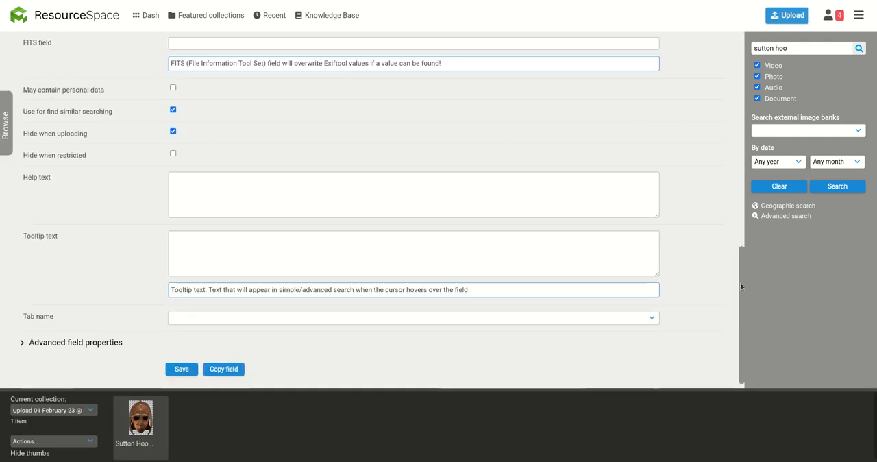
{"action": "scroll", "scroll_direction": "down", "scroll_amount": 3}
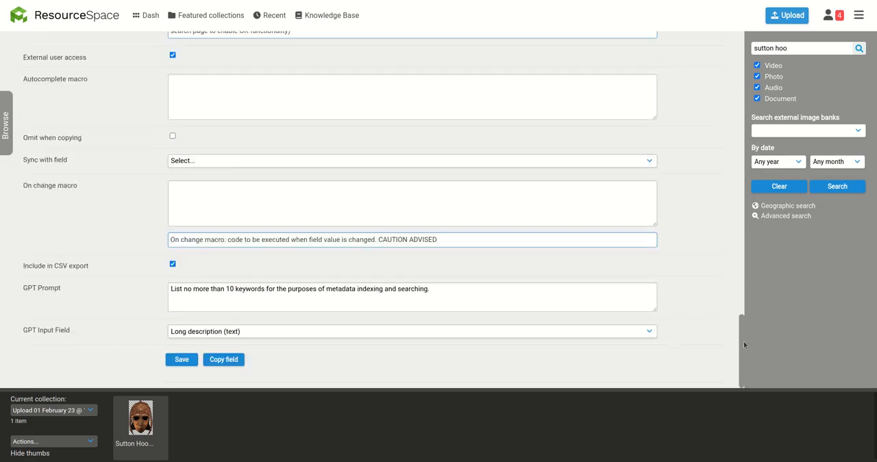